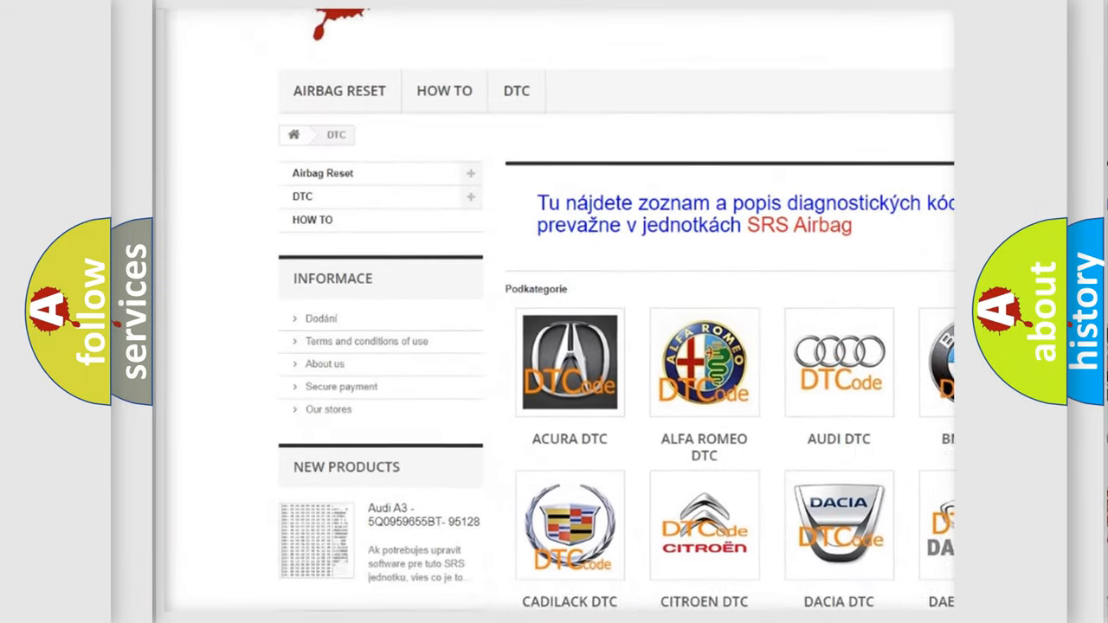
scroll(down, 3)
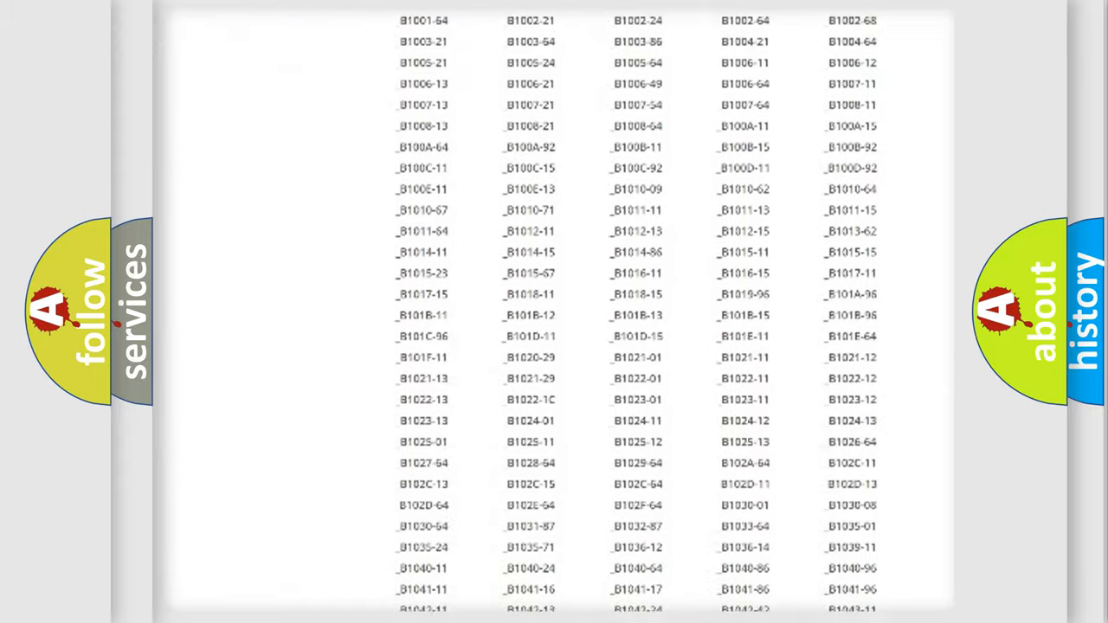
scroll(down, 3)
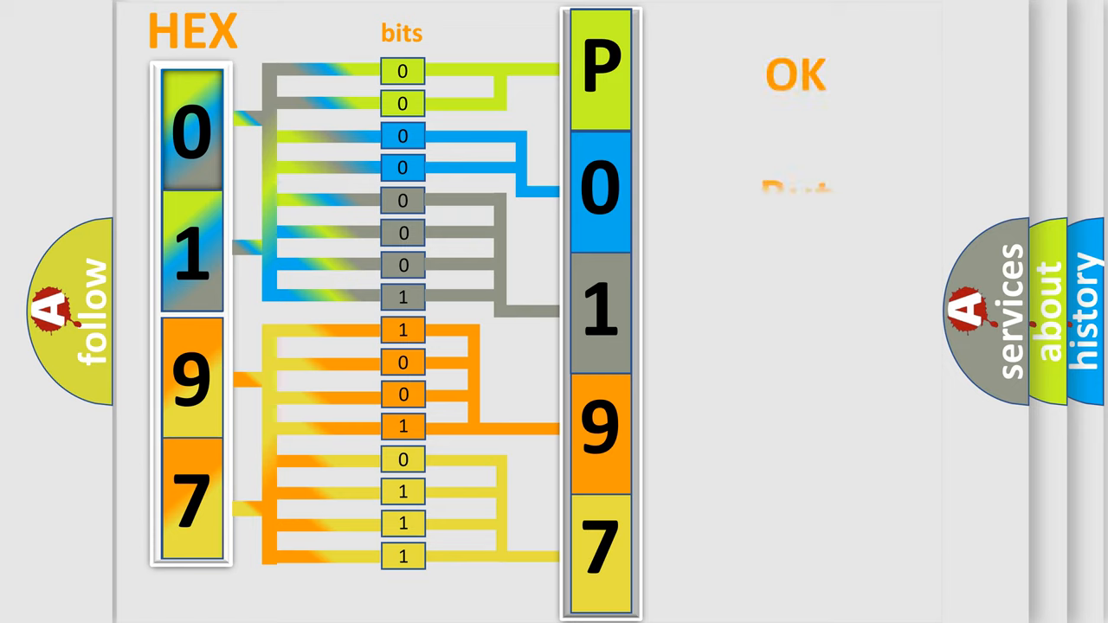
click(795, 75)
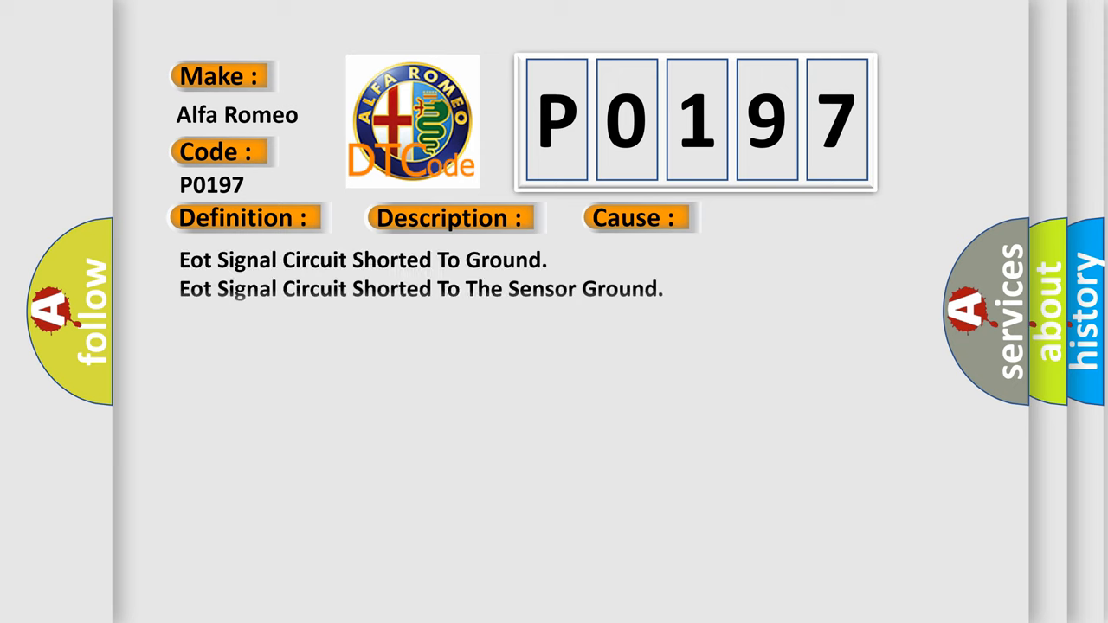
click(635, 217)
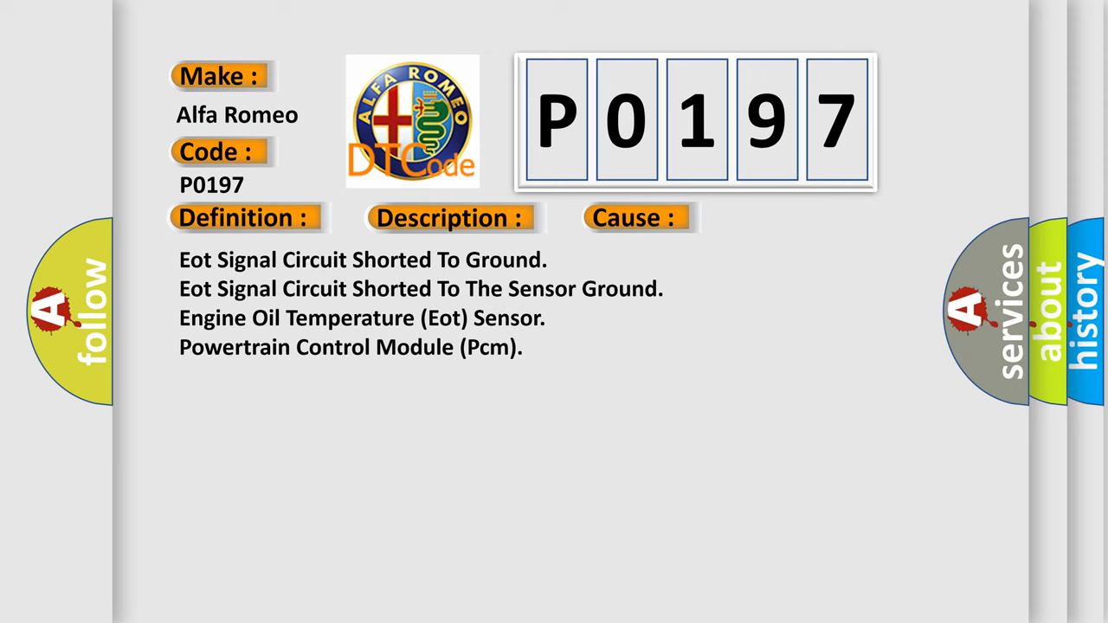